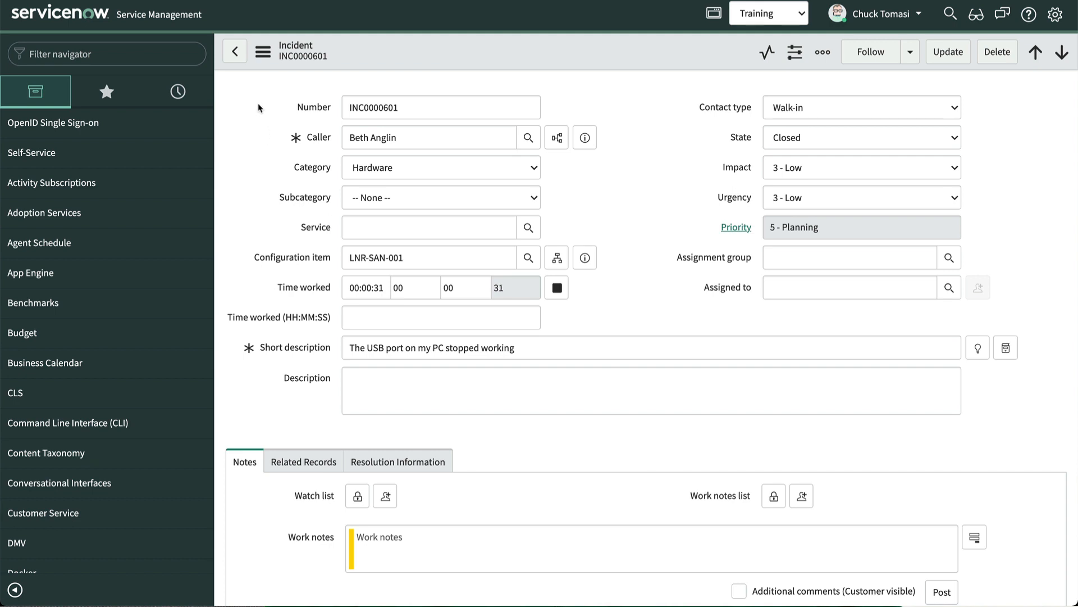
Export incident INC0000601 as a PDF (Portrait) from the form's context menu.
left_click(263, 50)
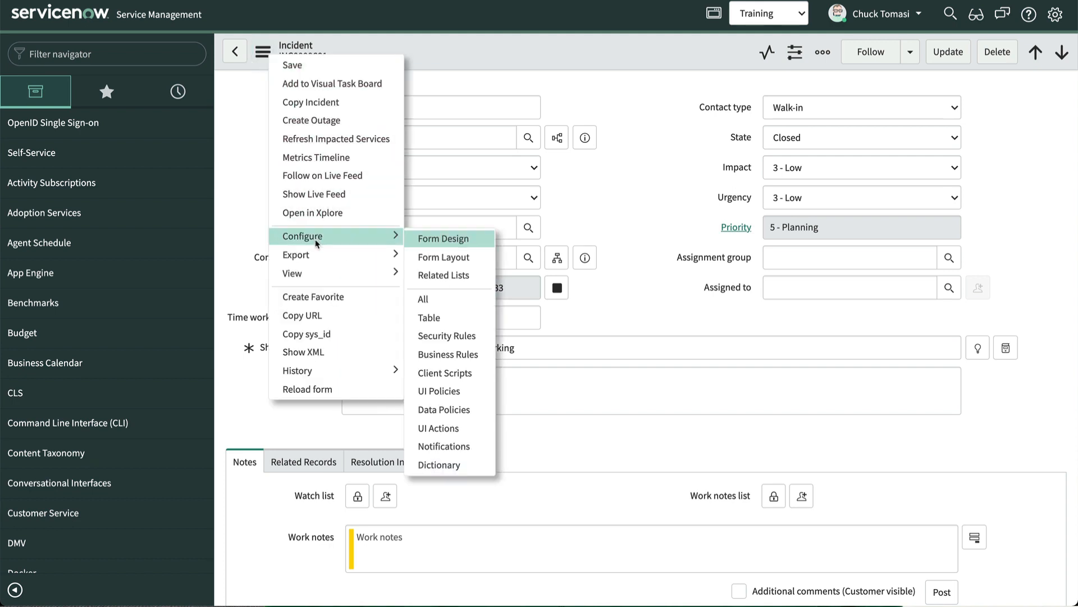
mouse_move(296, 255)
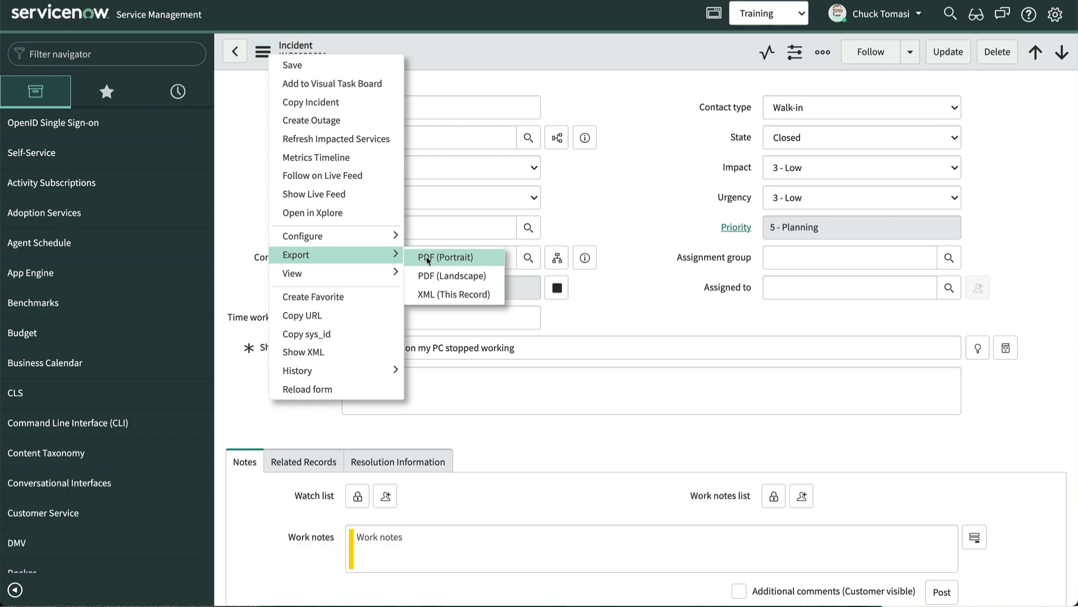
left_click(445, 256)
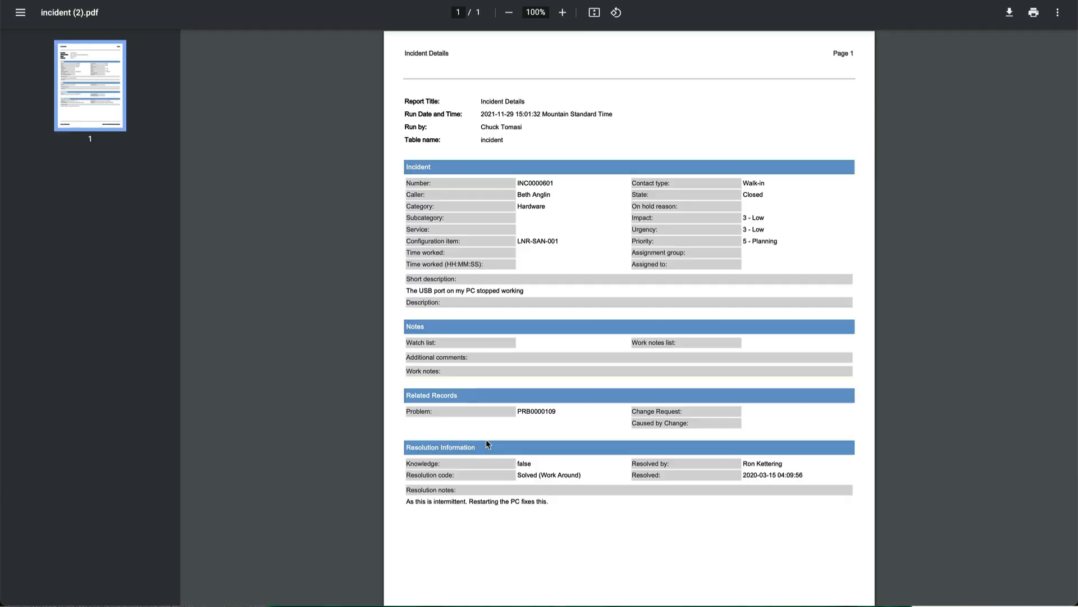
Review the PDF, export the incident as XML (This Record) and view the downloaded file.
scroll("down", 3)
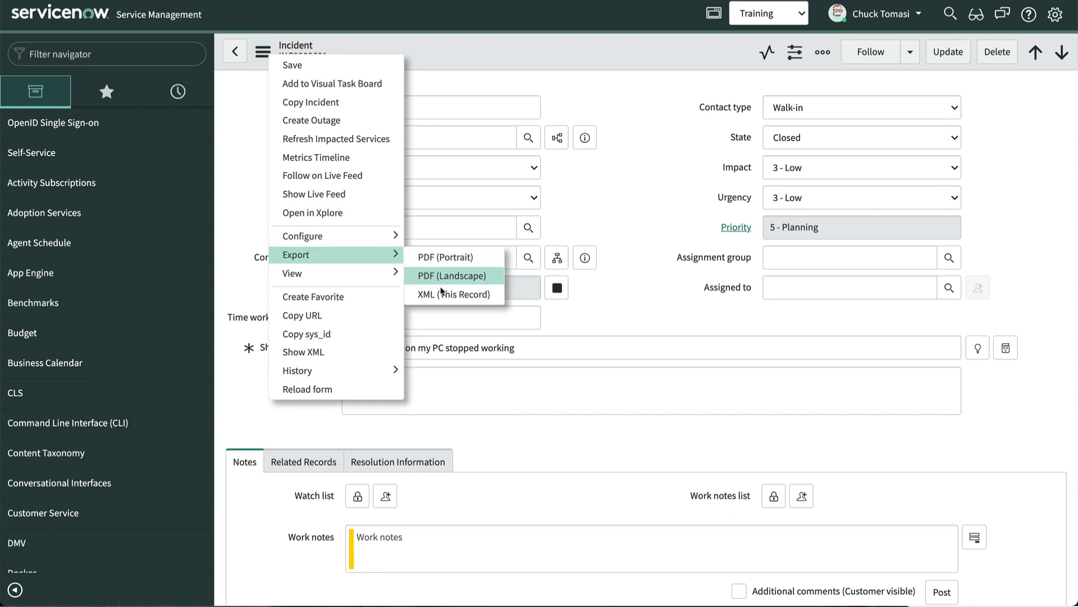
left_click(452, 293)
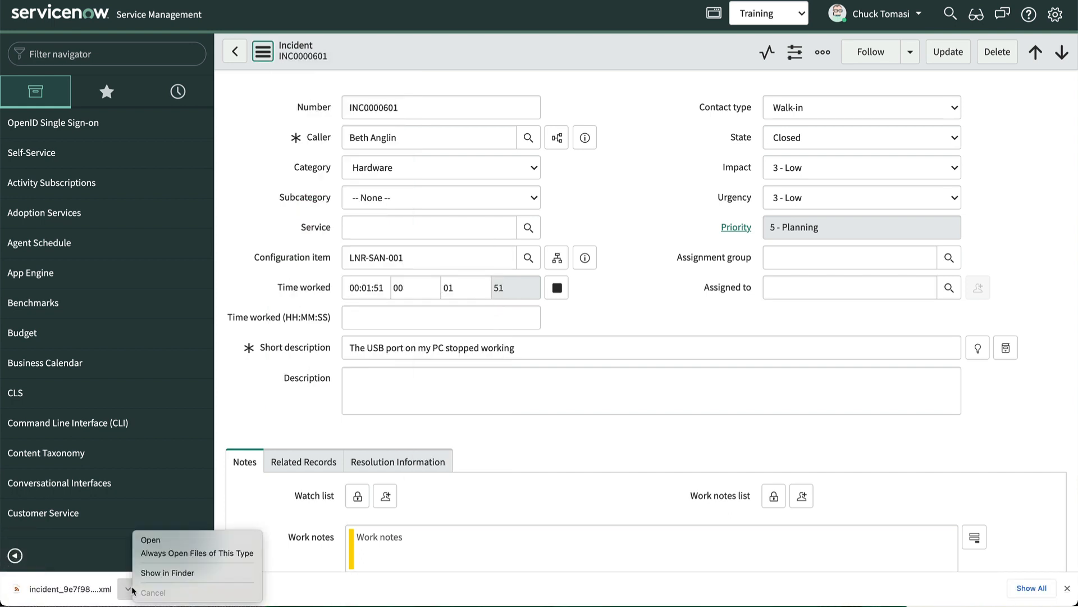
left_click(150, 539)
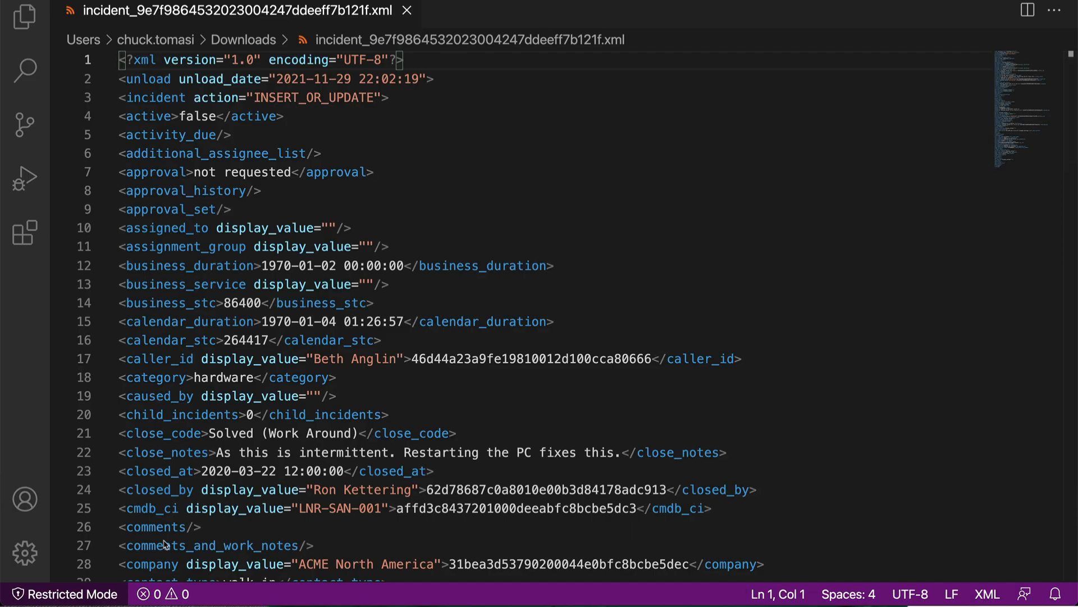
scroll("down", 3)
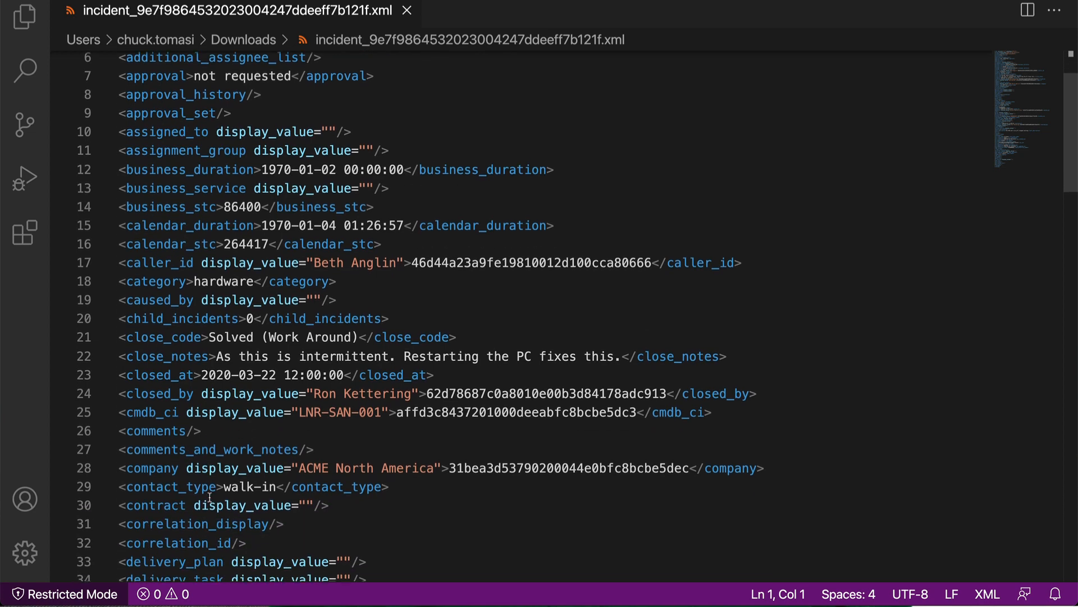
scroll("down", 3)
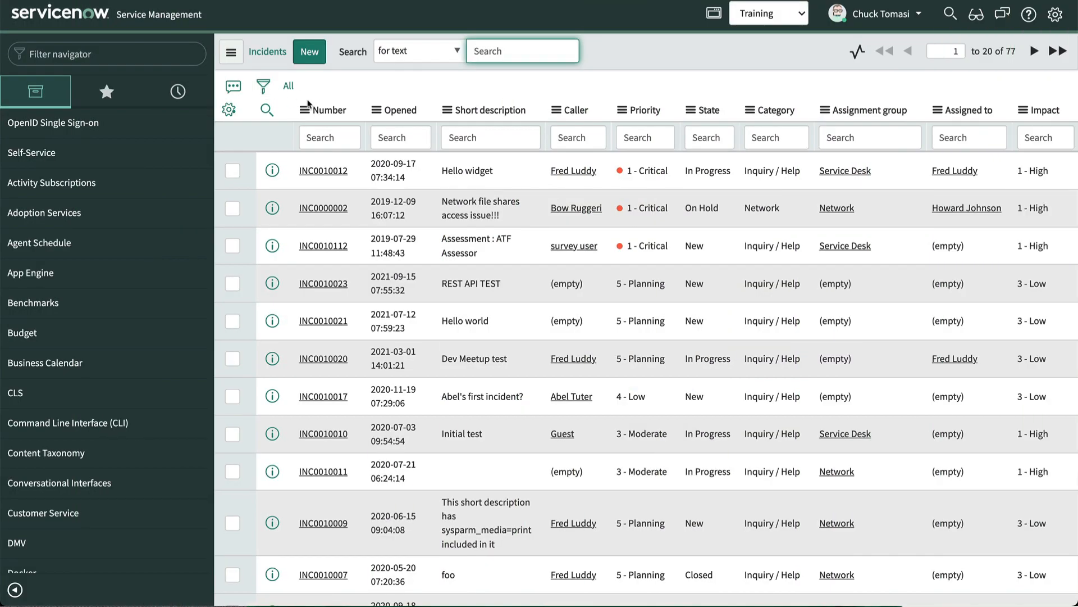
mouse_move(304, 109)
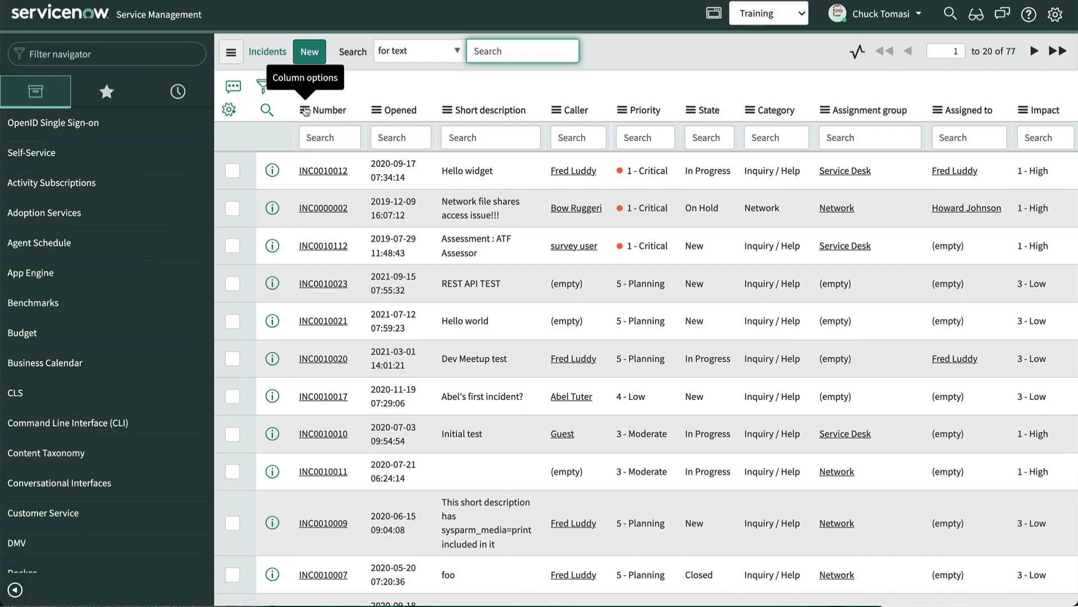
Export the 77-incident list as an Excel (.xlsx) workbook, download it and view it.
left_click(307, 109)
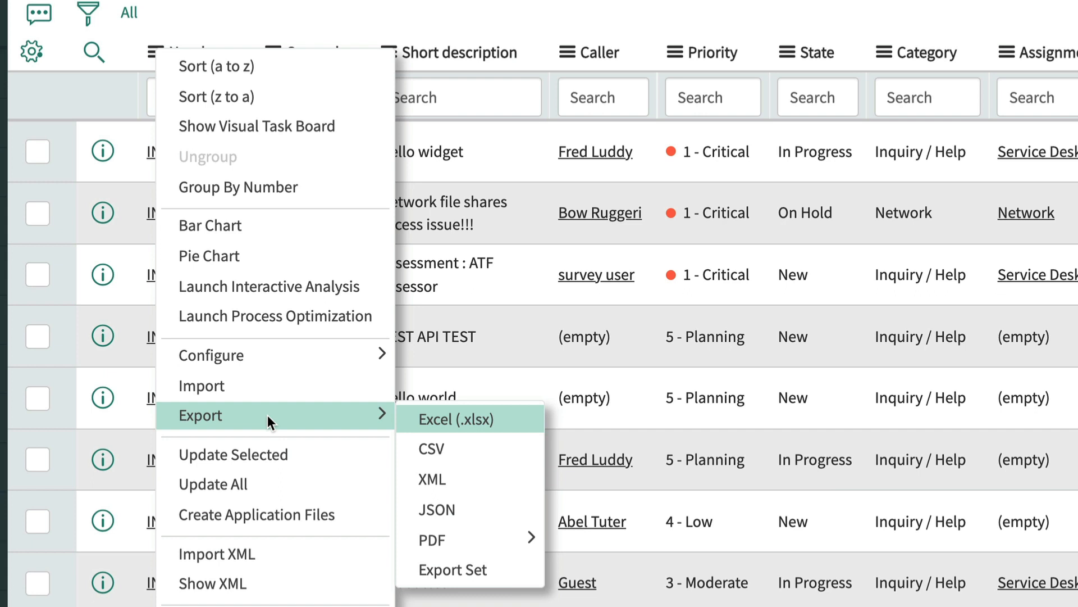
mouse_move(363, 419)
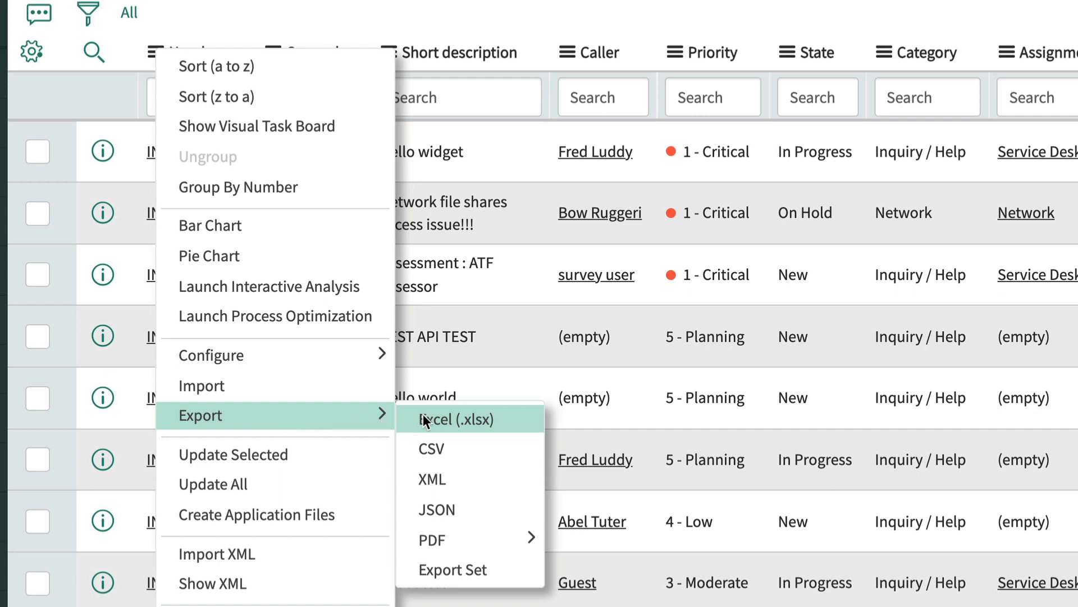
left_click(458, 419)
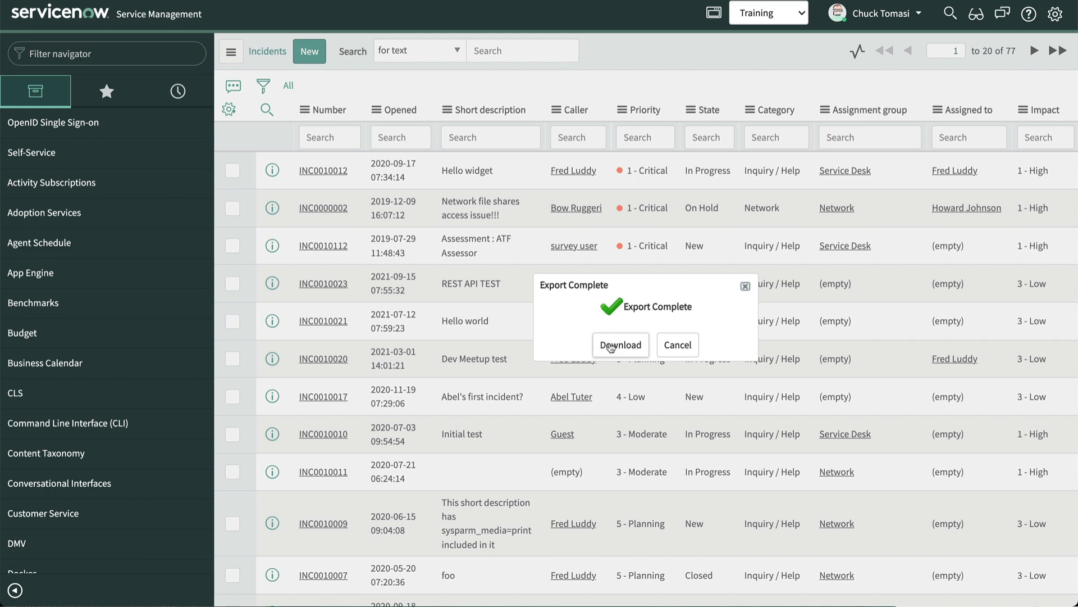
left_click(620, 345)
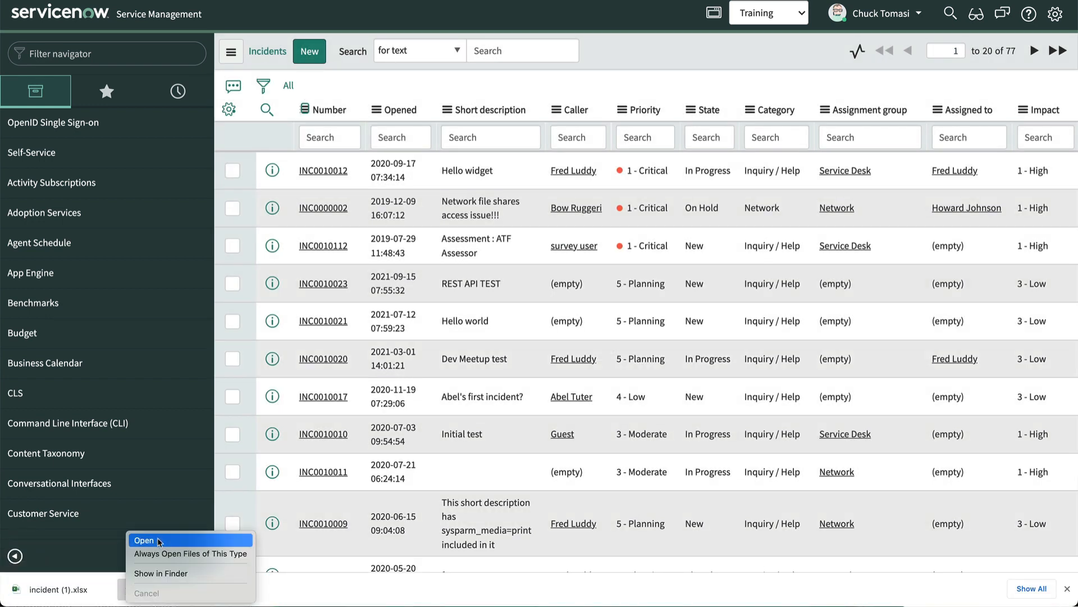
left_click(142, 539)
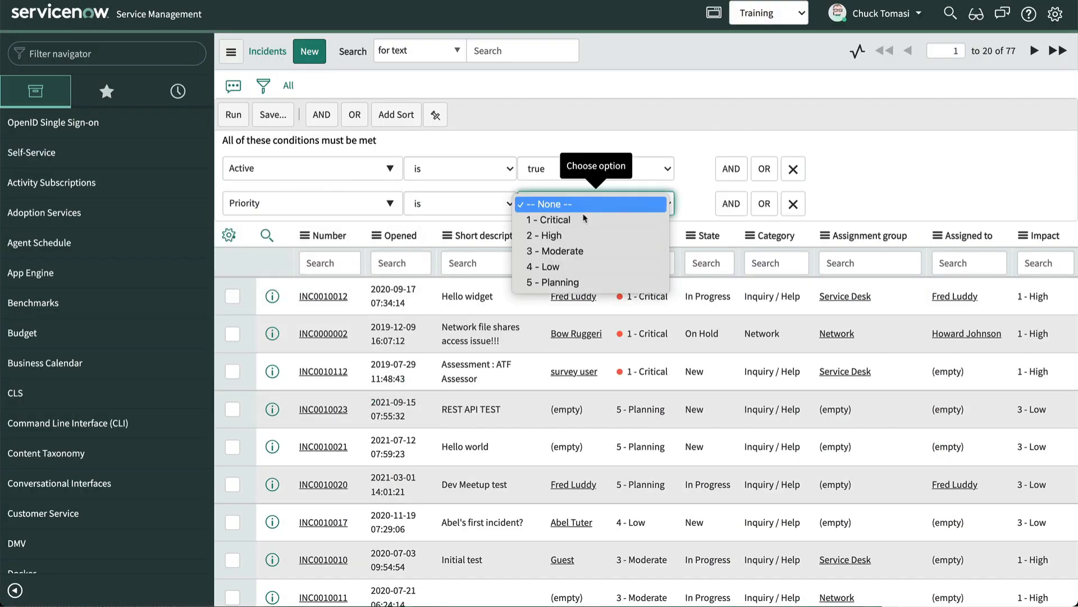
Filter to Priority 1 - Critical, Updated on Last 7 days, and download the three-row export.
left_click(547, 219)
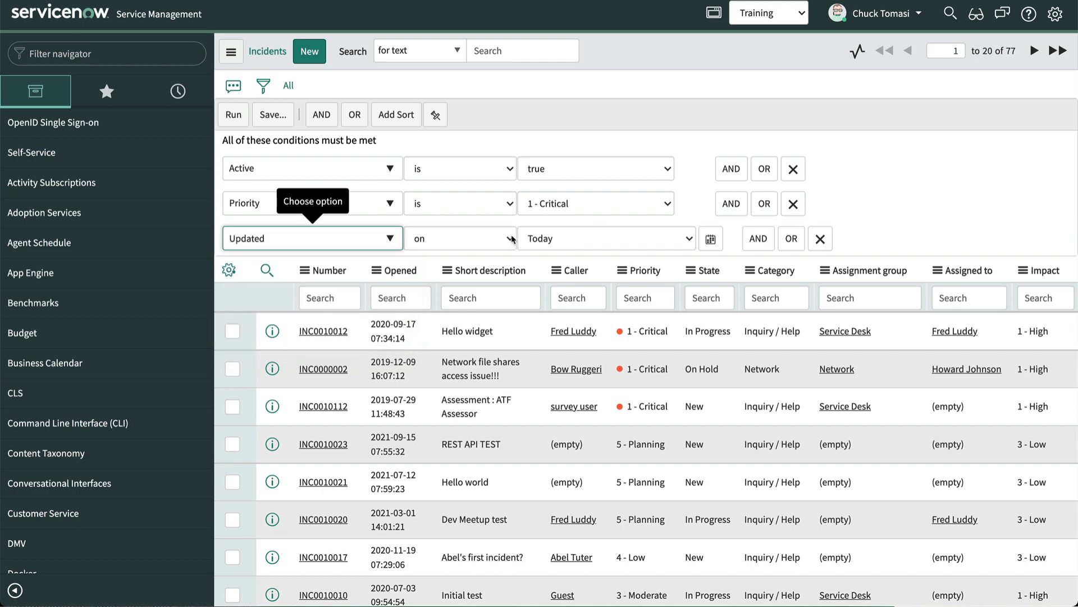
left_click(234, 114)
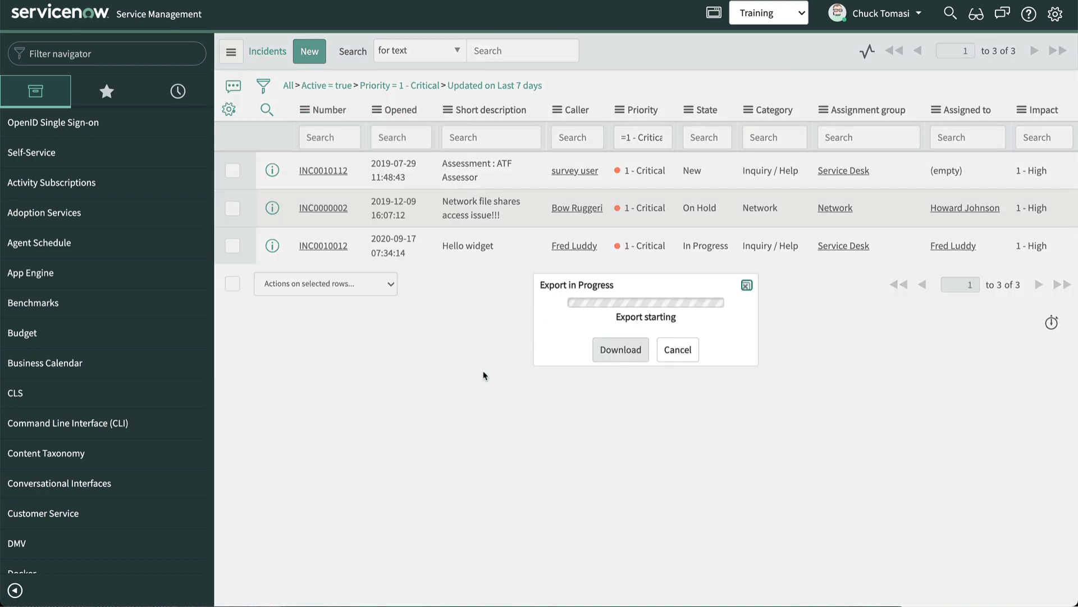
left_click(620, 349)
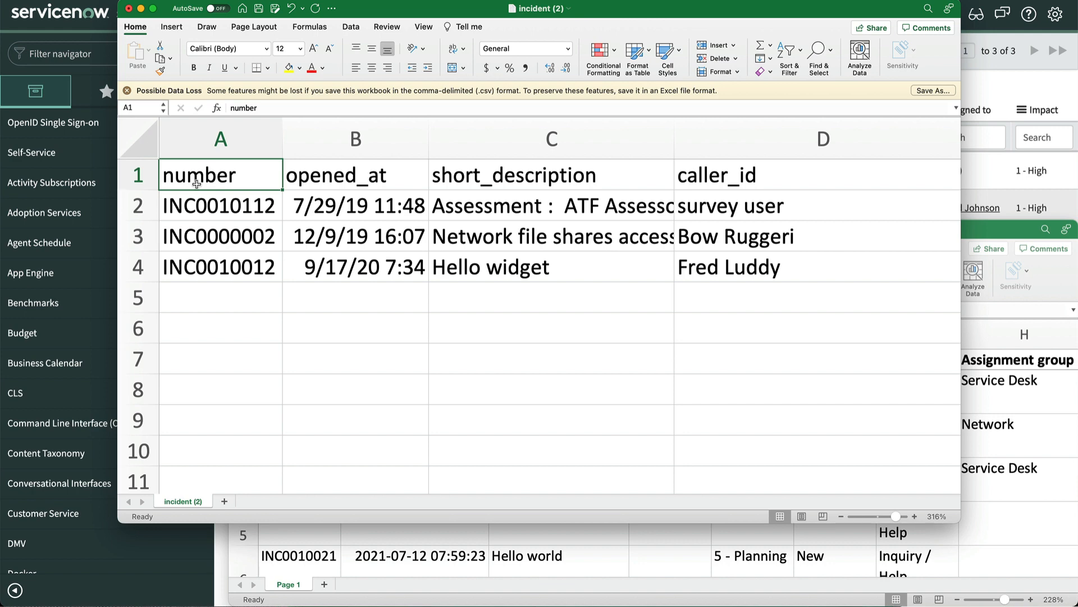
Switch between the full incident workbook and the three-row filtered workbook to compare them.
left_click(137, 175)
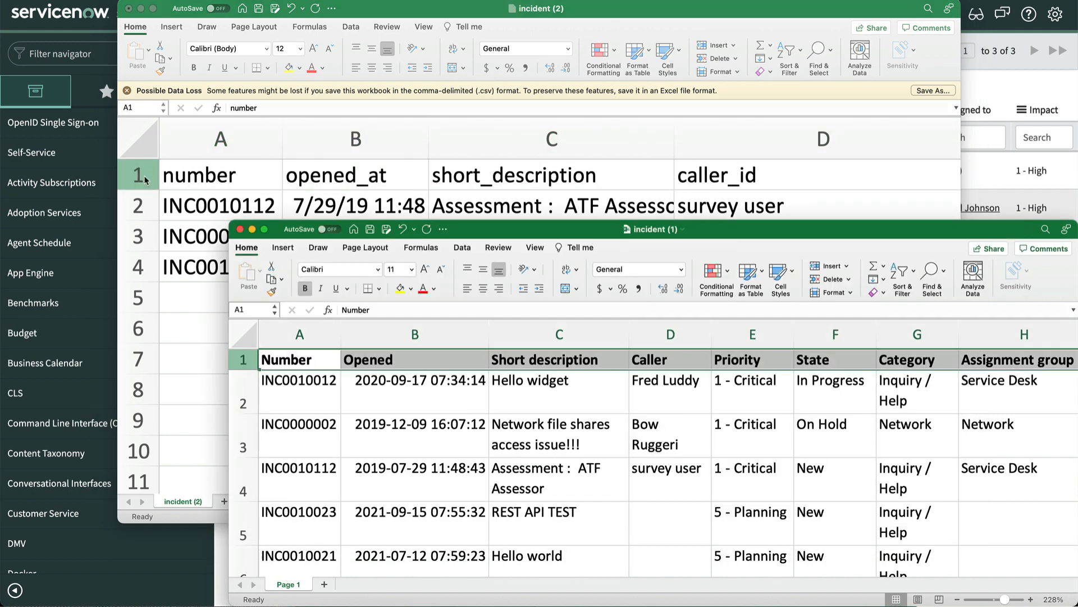
left_click(243, 360)
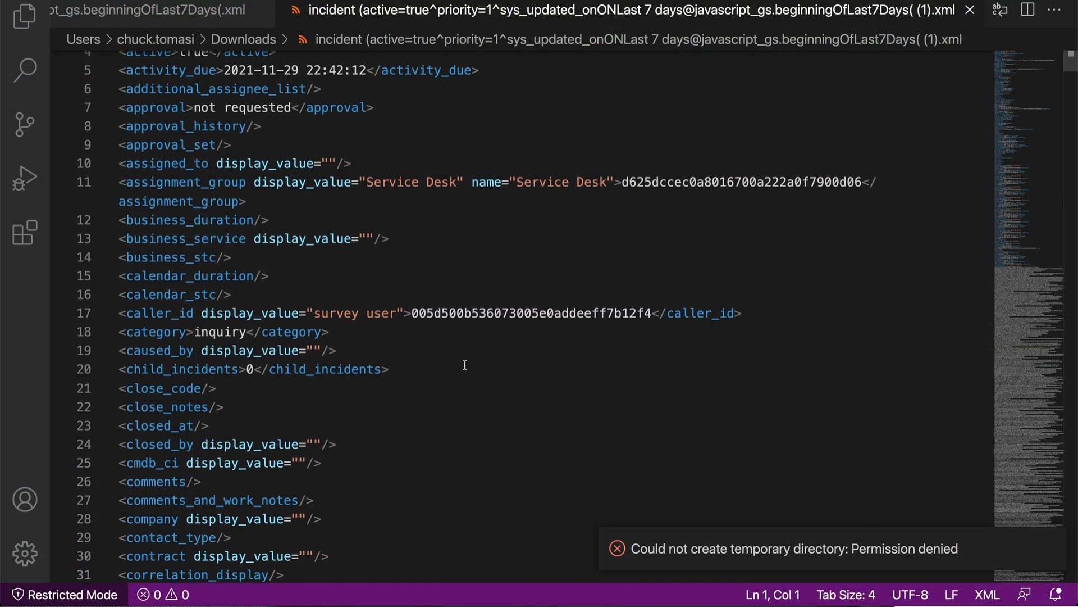
scroll("down", 3)
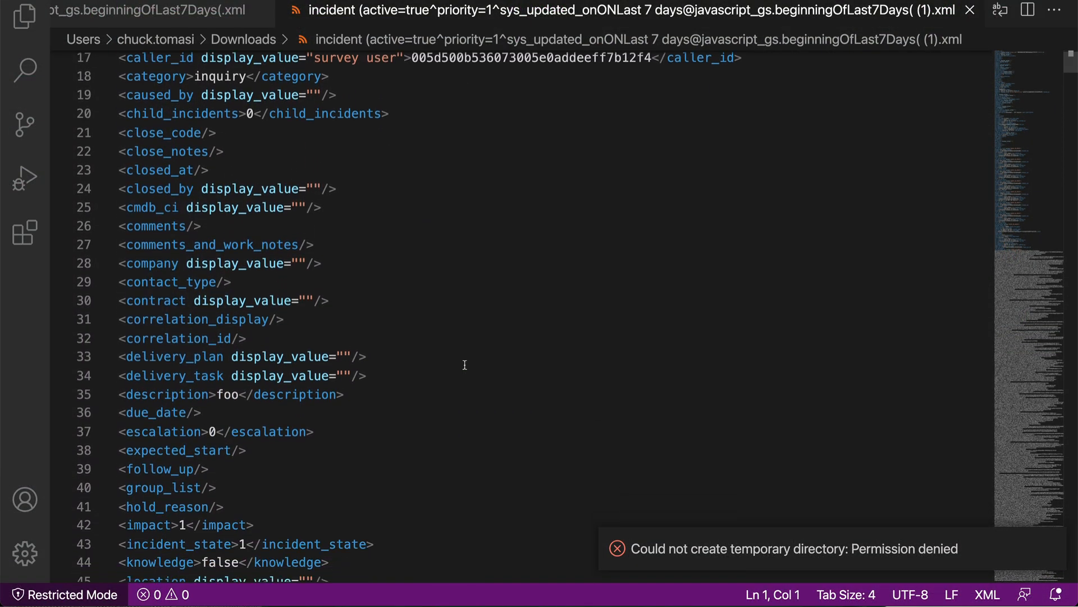
scroll("down", 3)
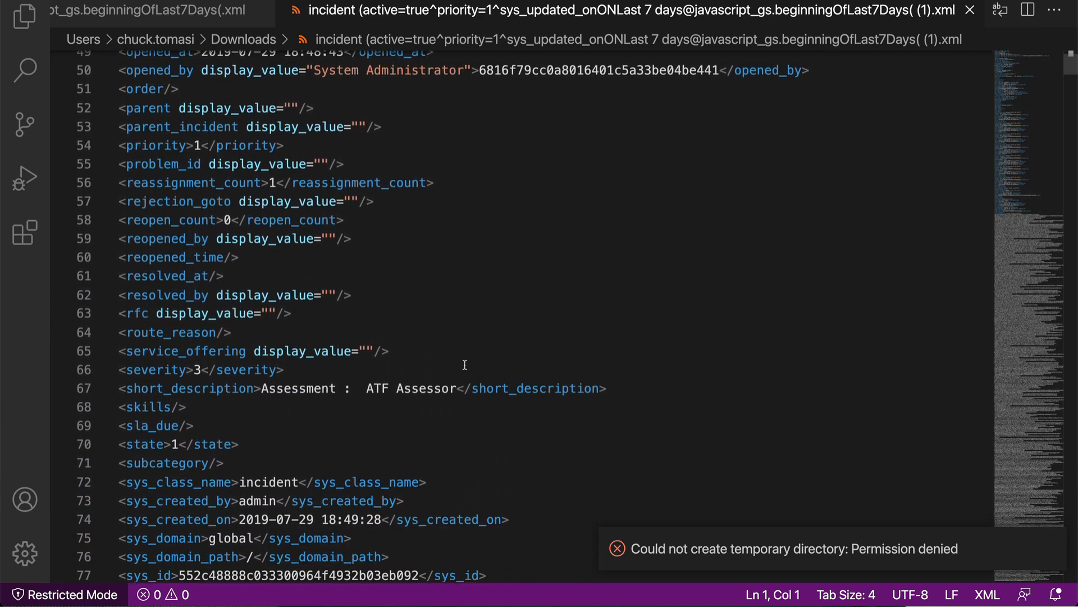
scroll("down", 3)
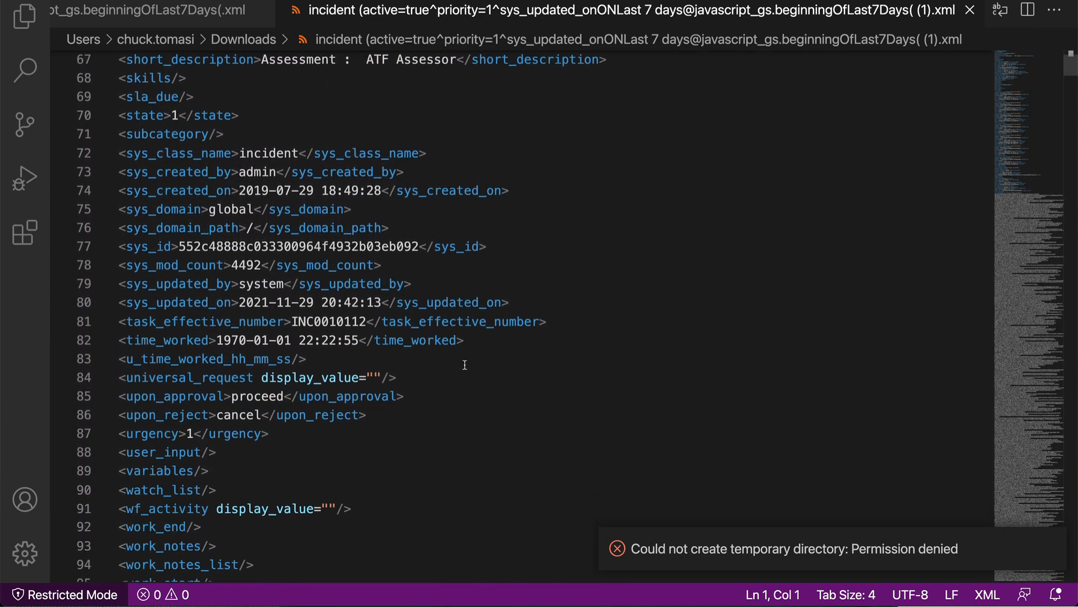
scroll("down", 3)
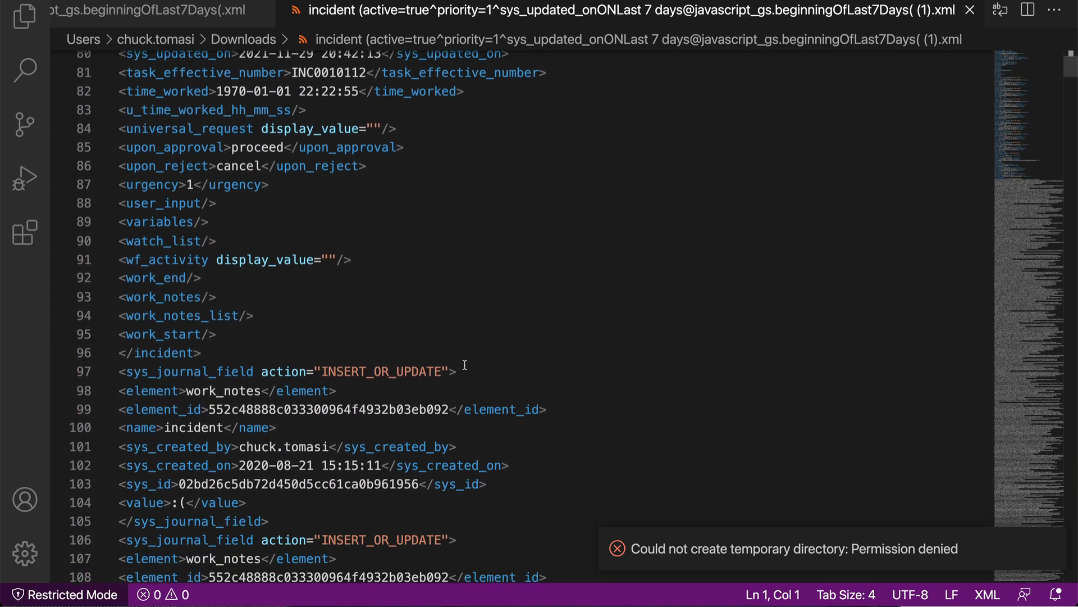
scroll("down", 3)
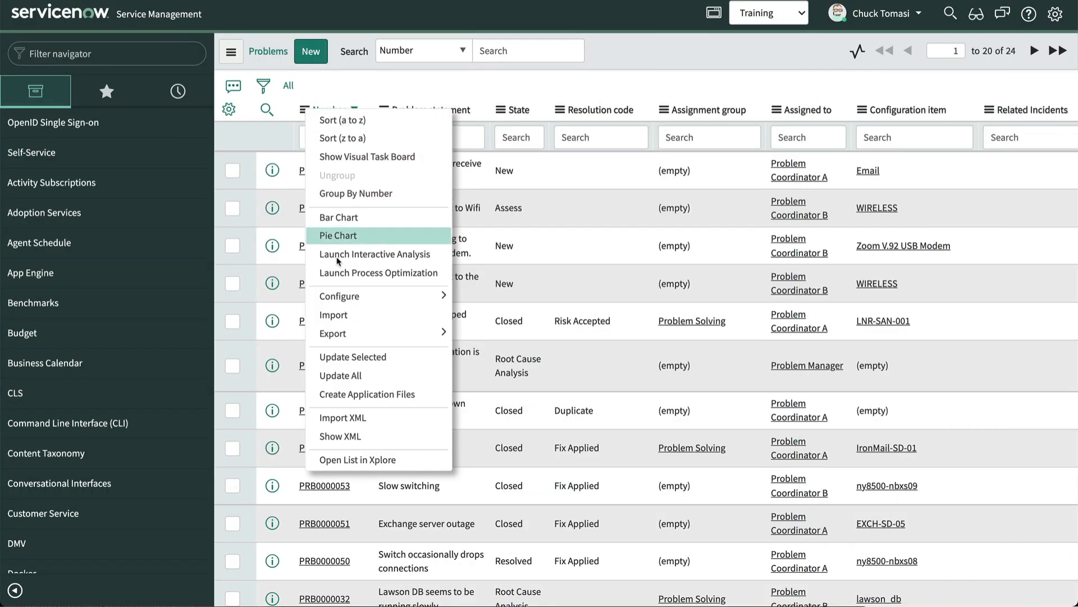
Upload the exported incident .xml file through Import XML, then head back toward the Incidents list.
left_click(342, 417)
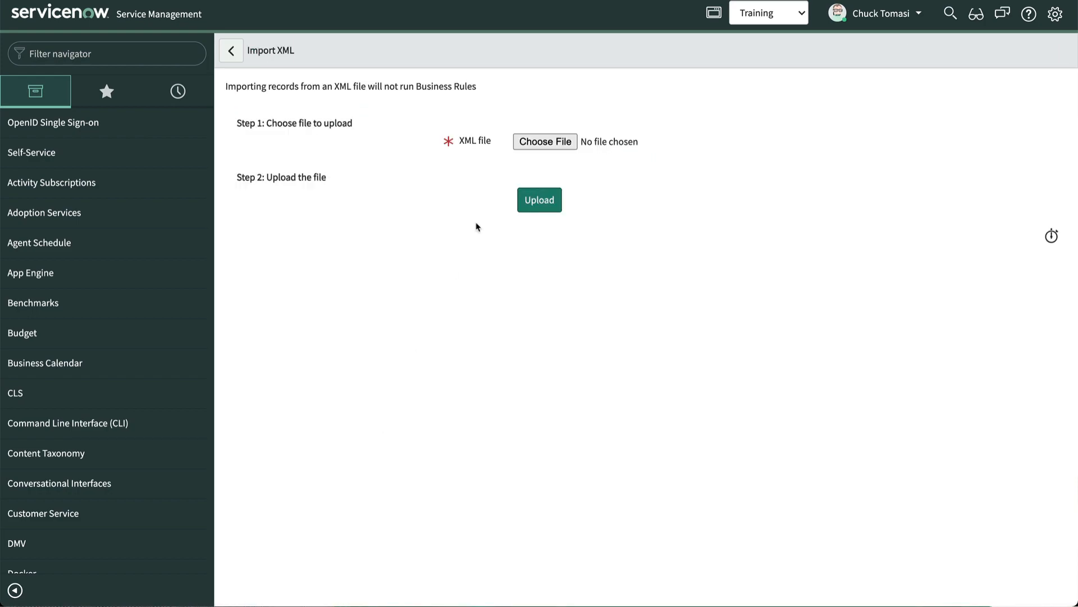
left_click(545, 142)
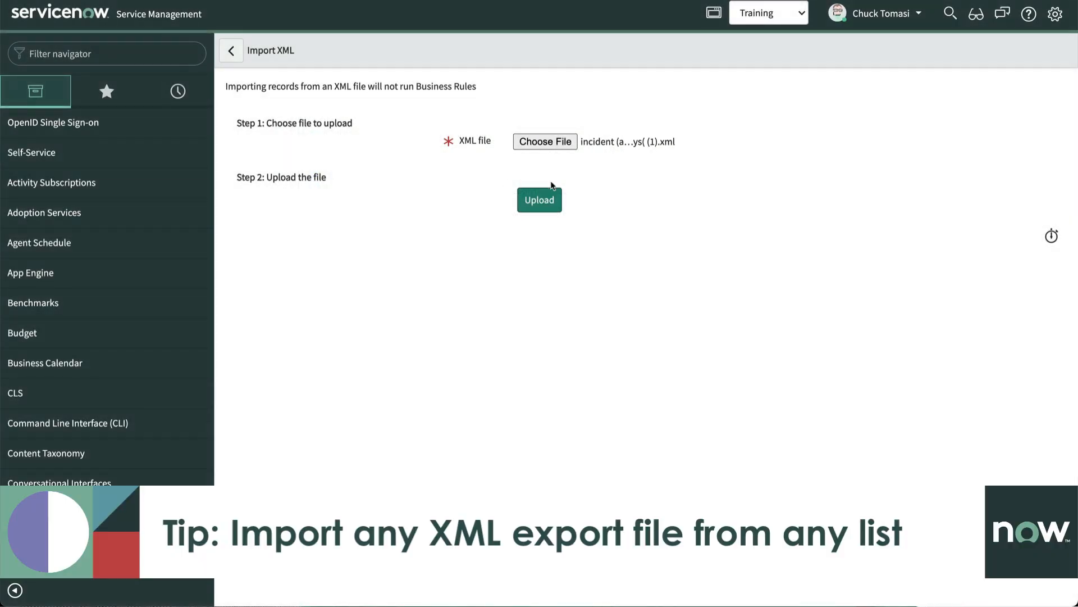
left_click(539, 200)
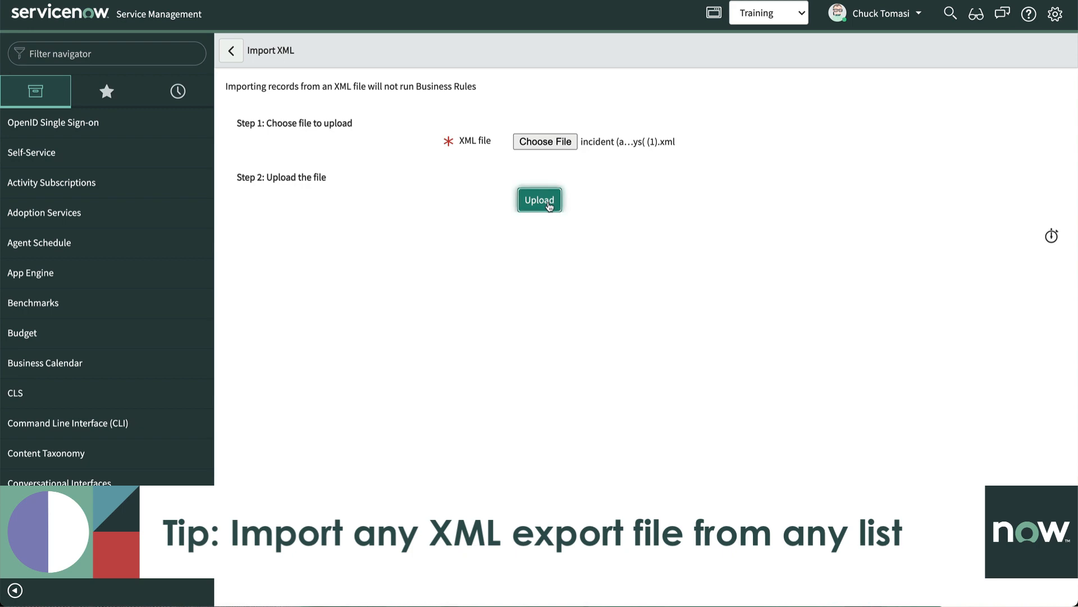
left_click(539, 200)
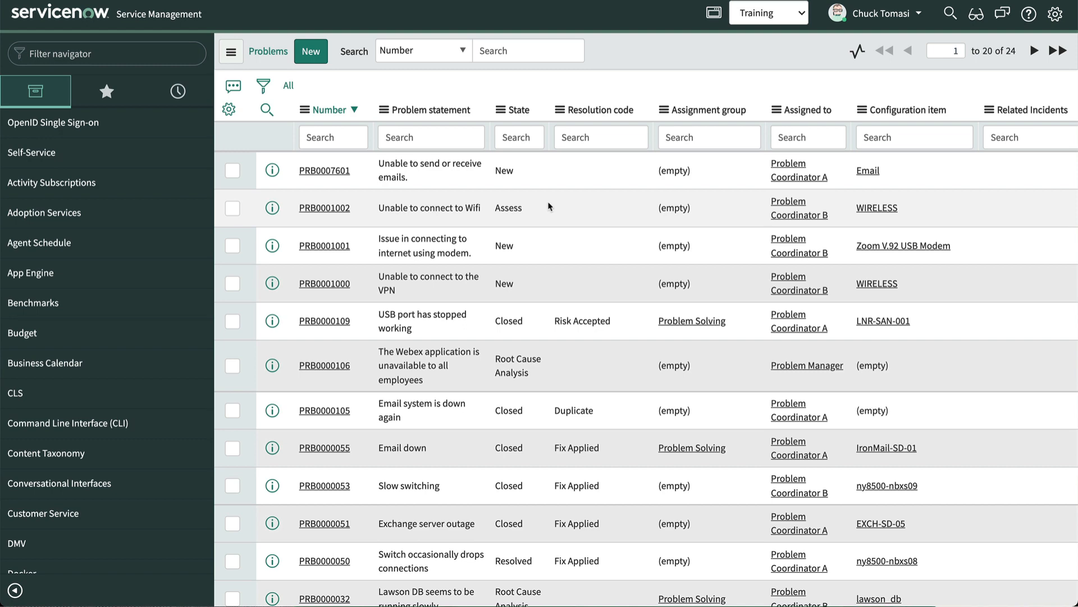
type("in")
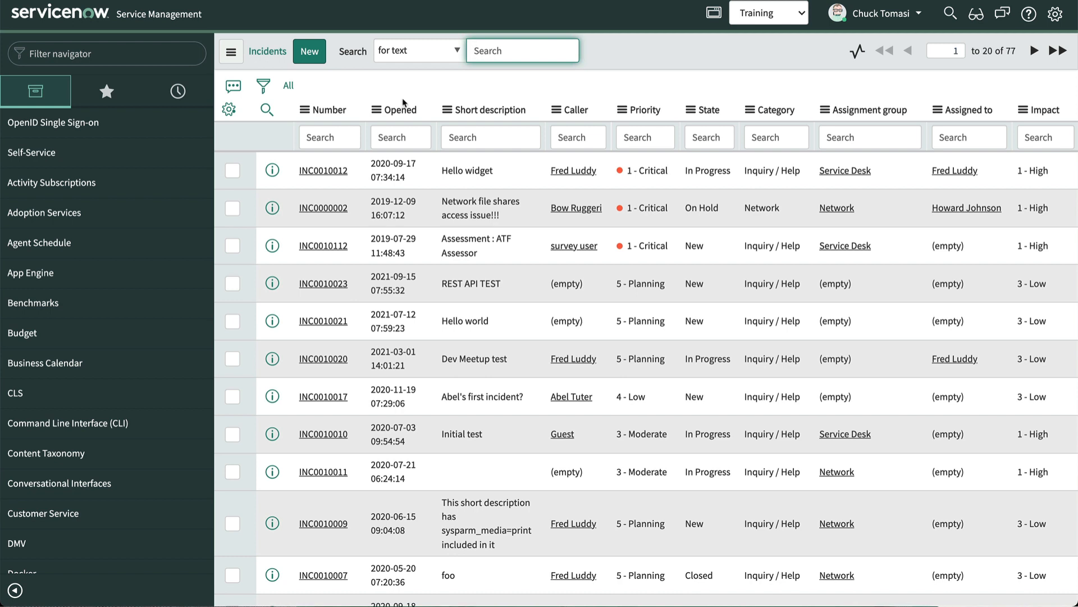
Export the three filtered critical incidents as a Detailed Portrait PDF and download it.
left_click(302, 109)
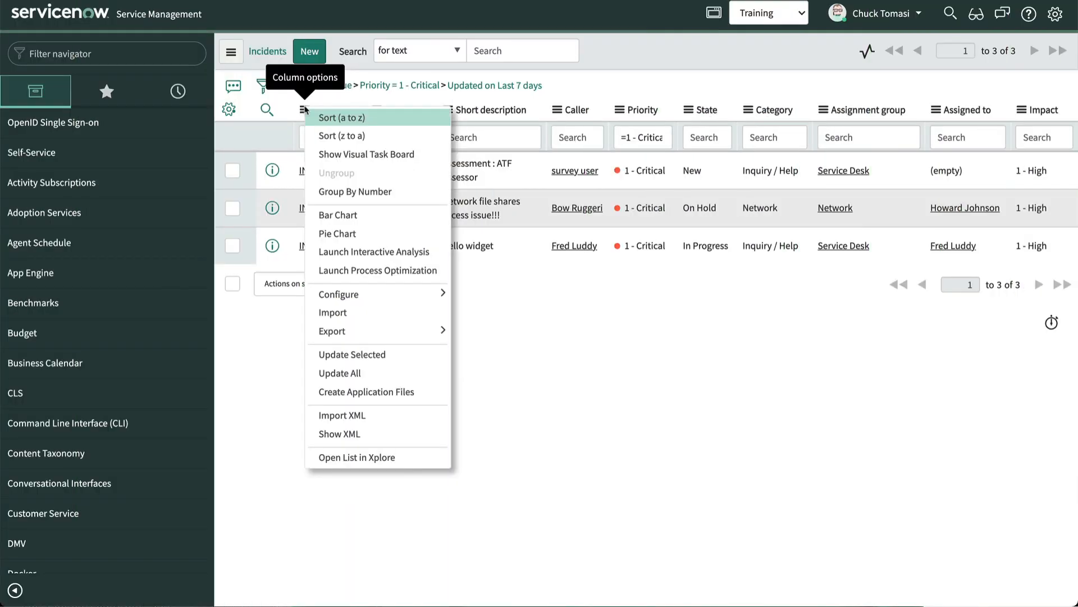
mouse_move(333, 330)
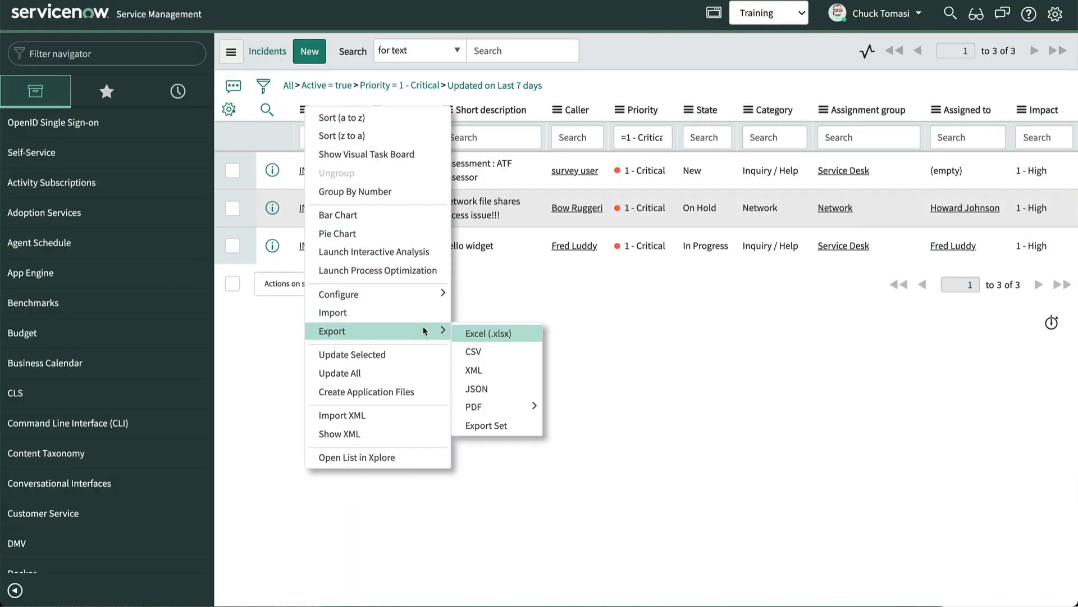
mouse_move(474, 407)
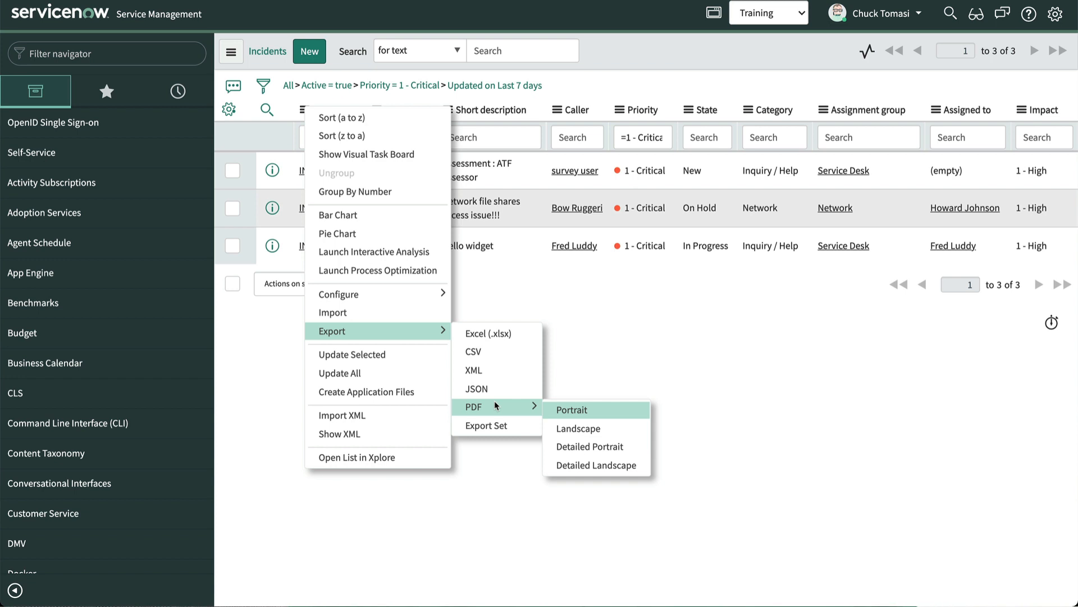
mouse_move(578, 428)
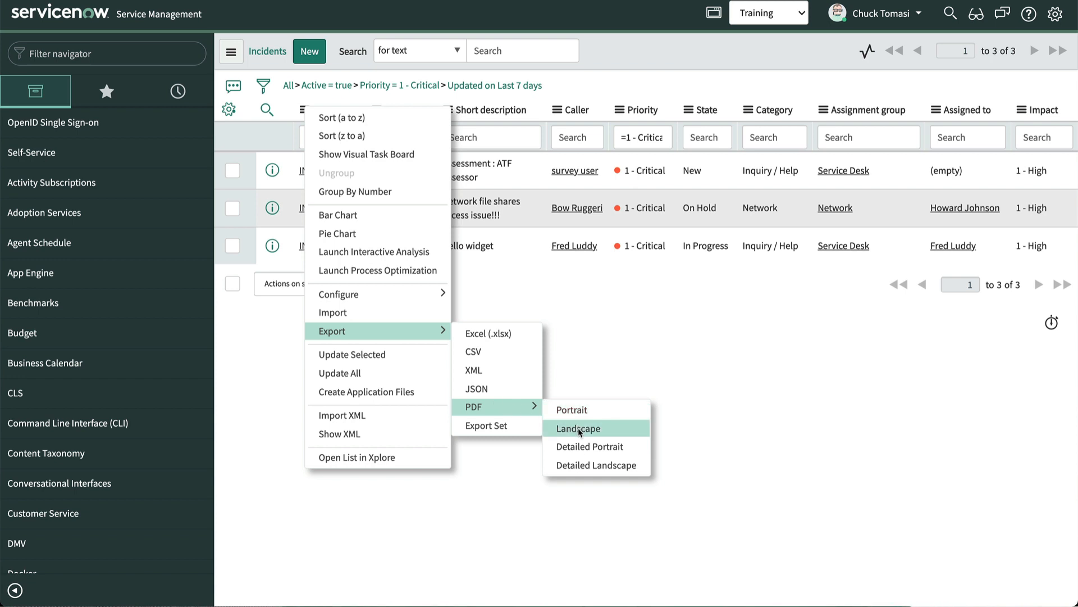
mouse_move(587, 446)
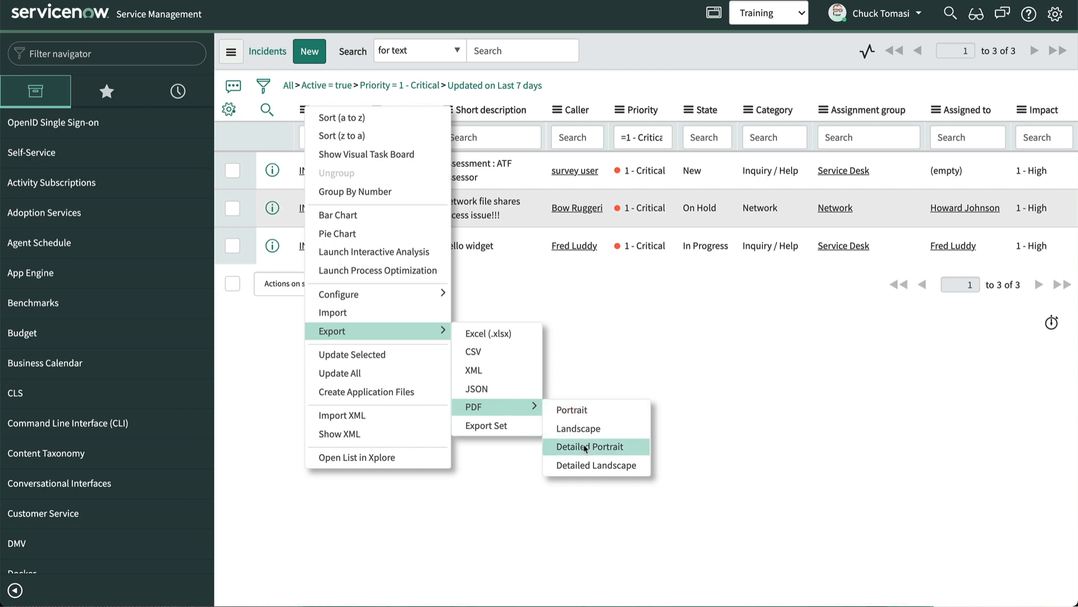
left_click(587, 446)
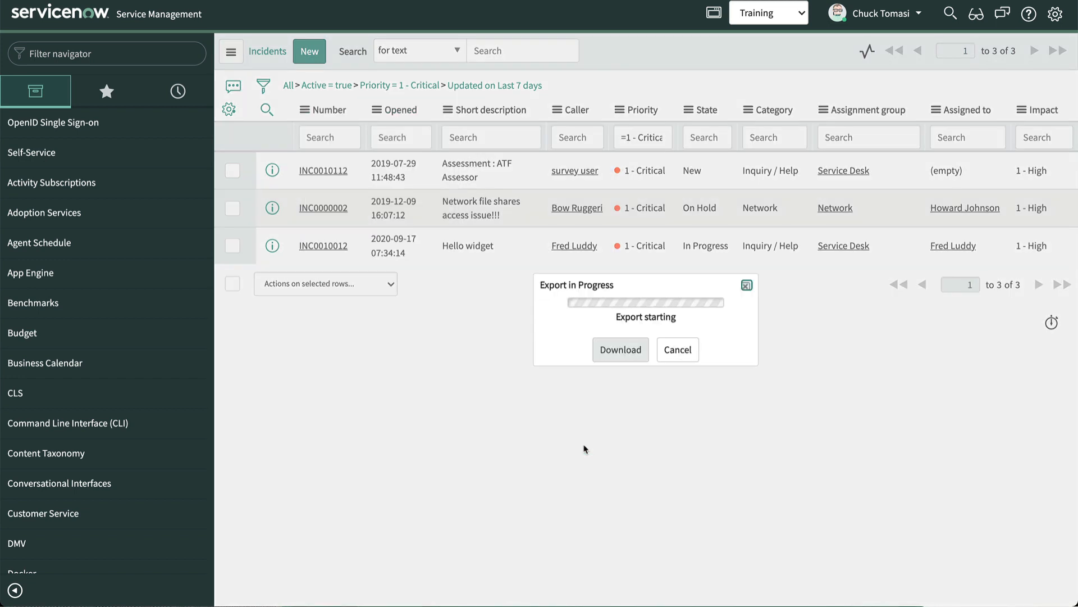
left_click(619, 348)
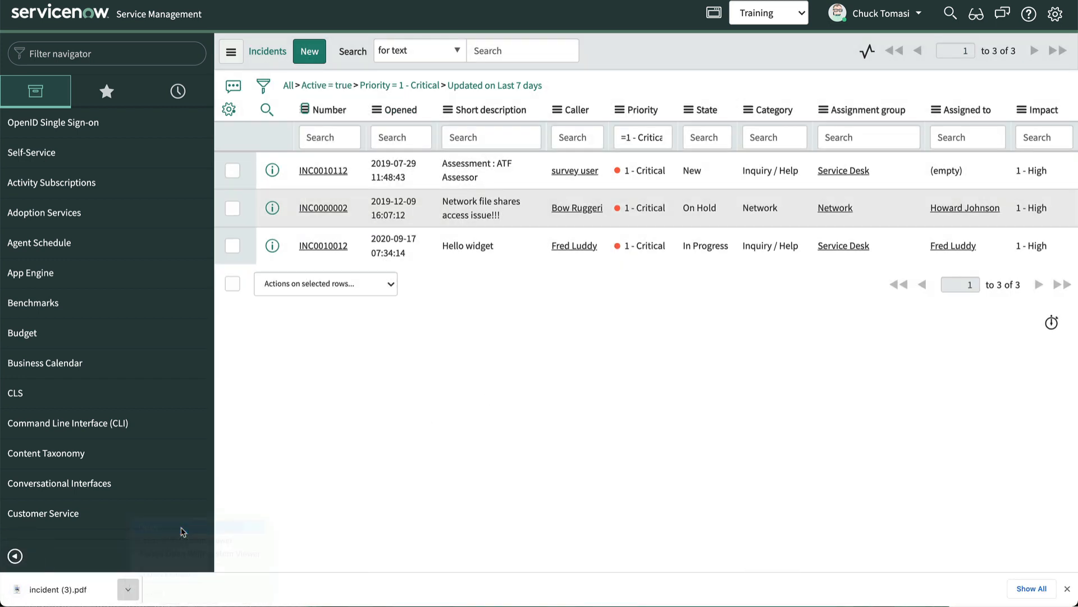
left_click(59, 590)
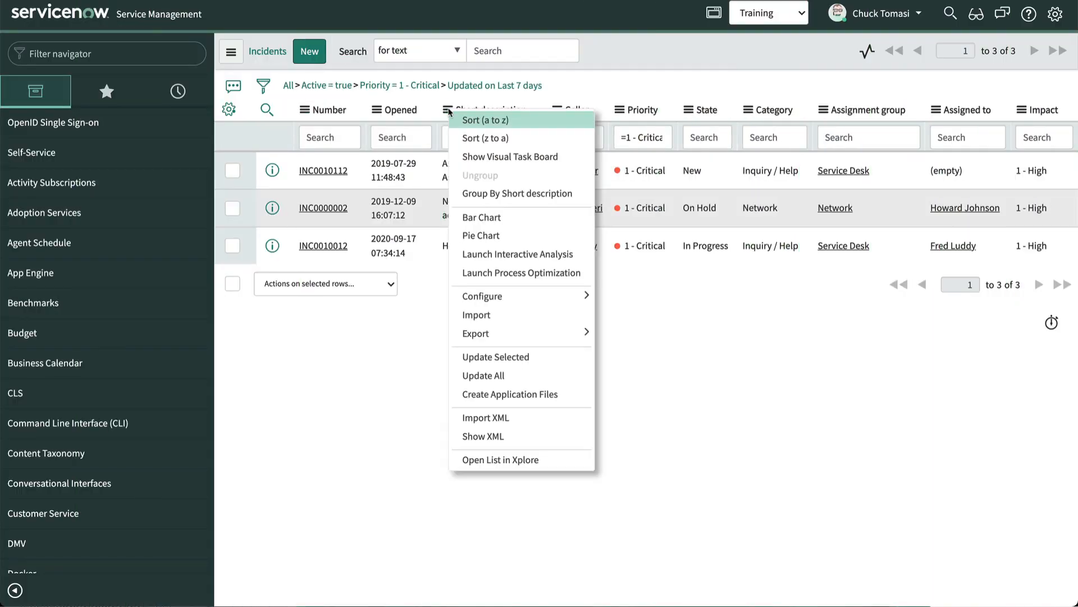
mouse_move(475, 333)
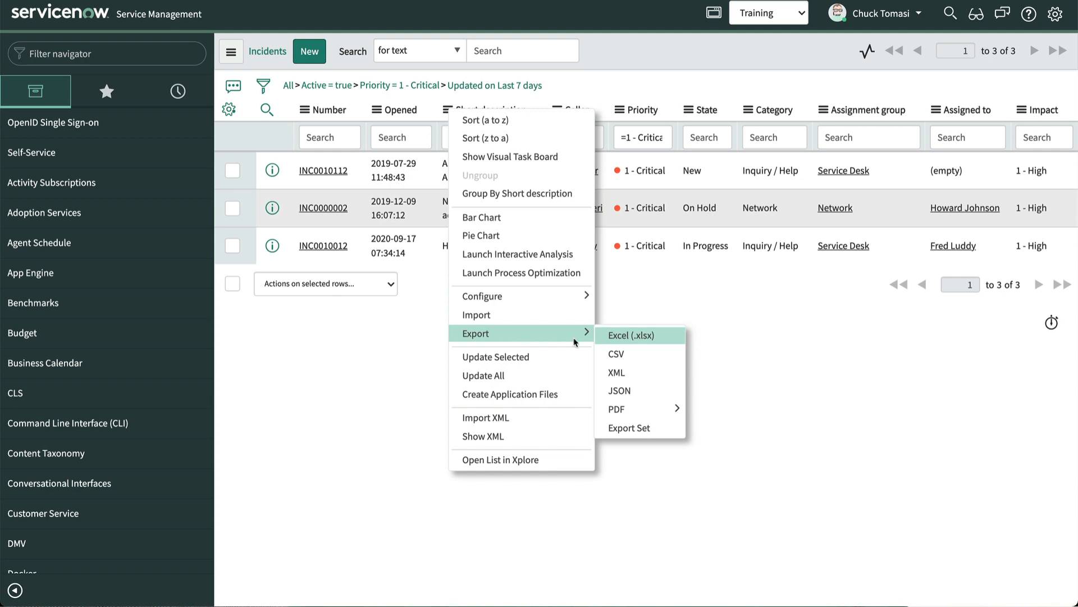
View the list's available export formats, then search the navigator for 'impor'.
left_click(617, 391)
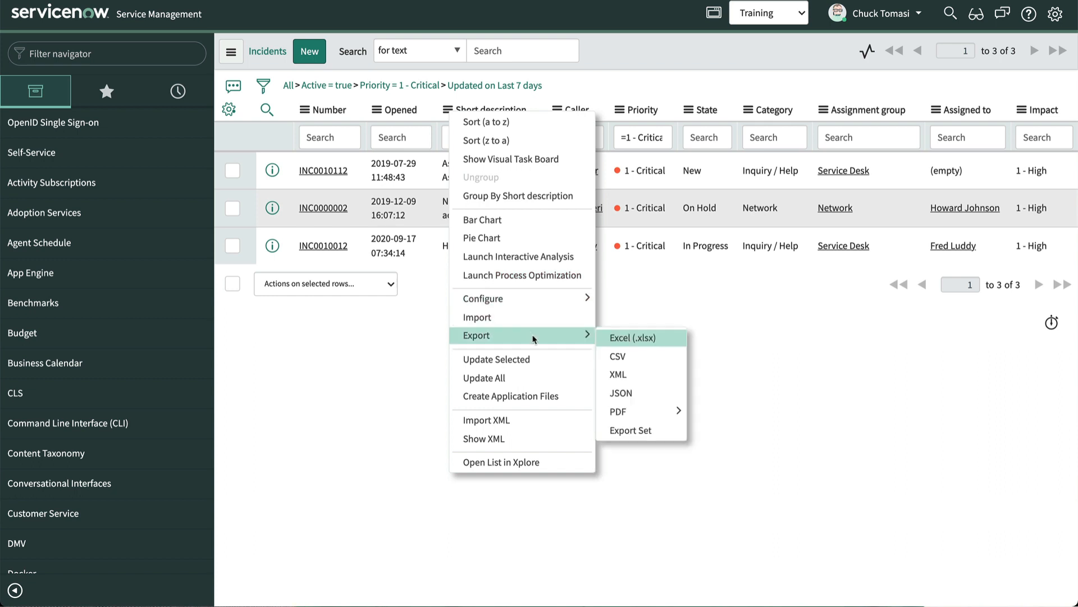
mouse_move(630, 429)
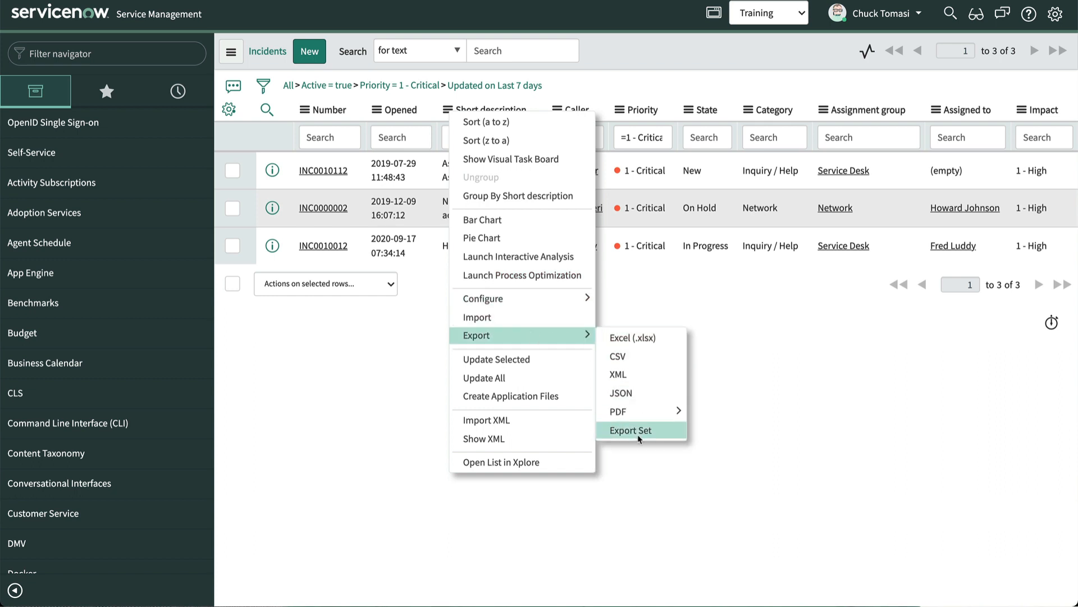
type("import export")
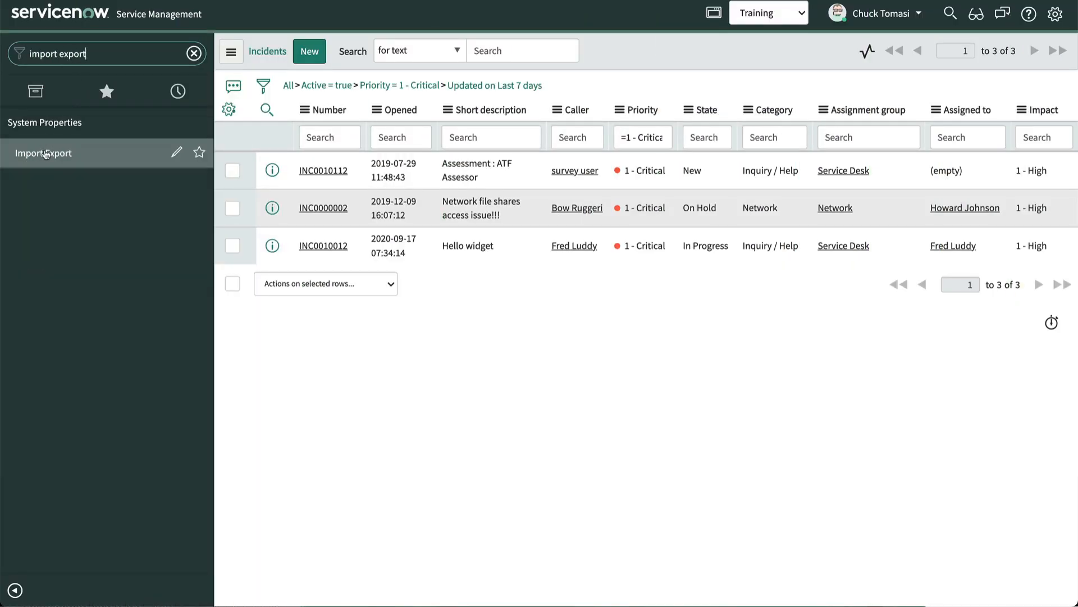
View the Import Export Properties page and scroll through its CSV and Excel export settings.
left_click(44, 153)
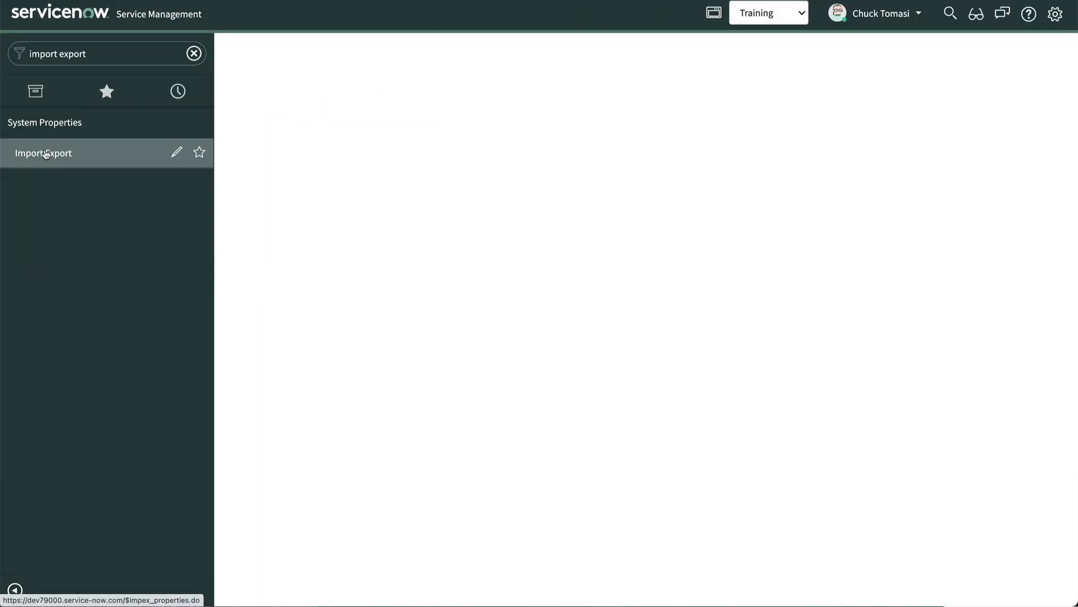
left_click(44, 153)
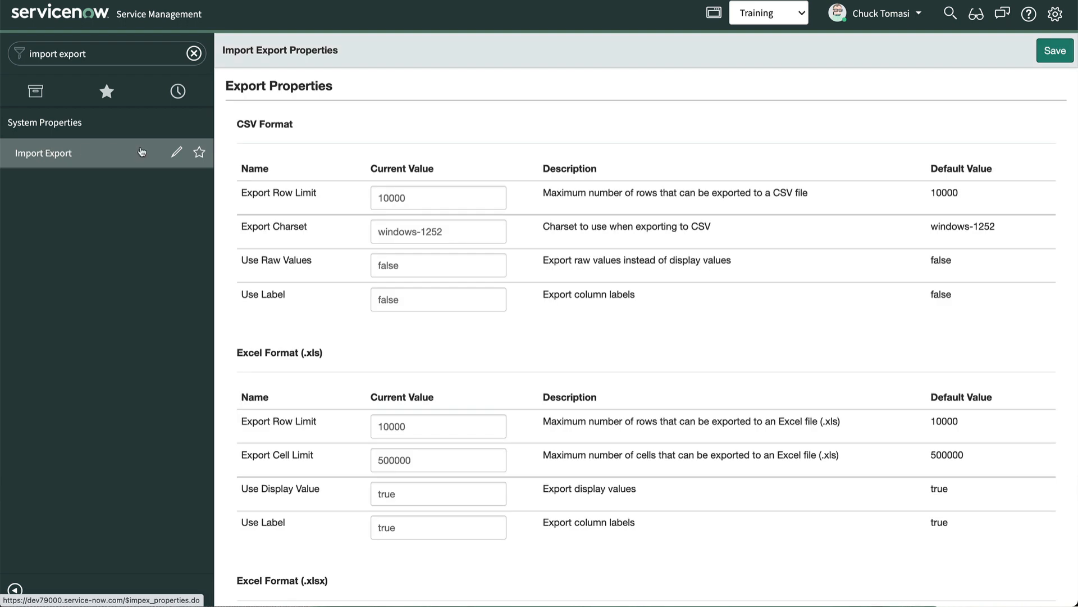
scroll("down", 3)
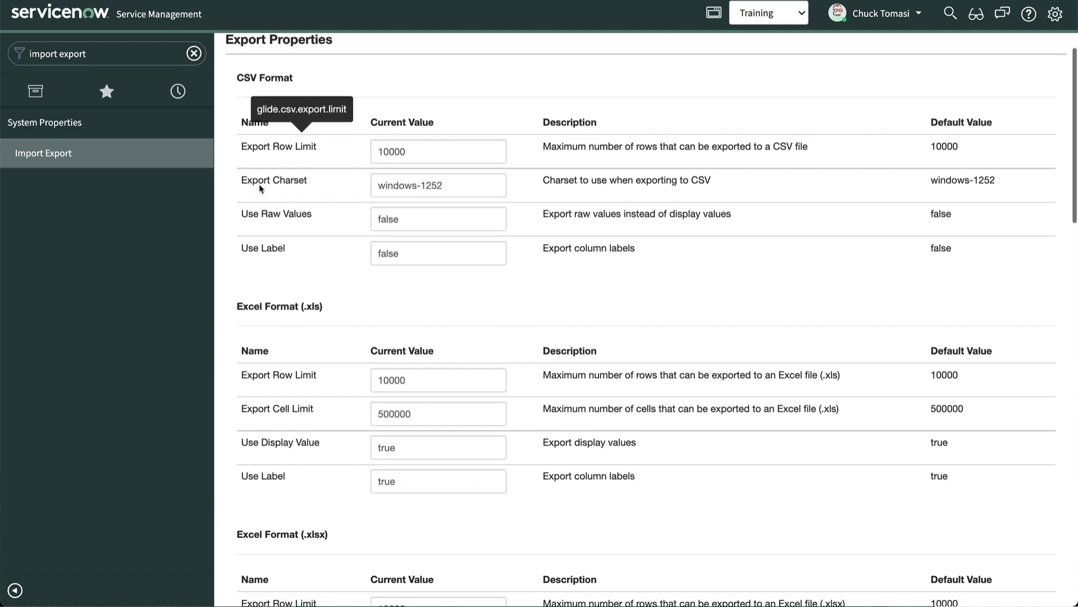
scroll("down", 3)
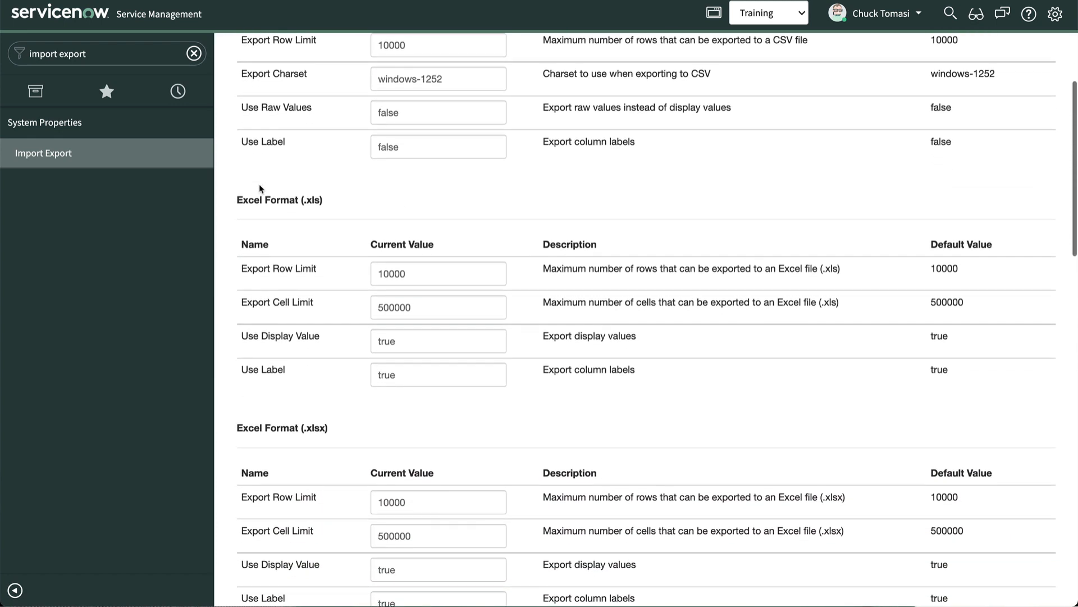
scroll("up", 3)
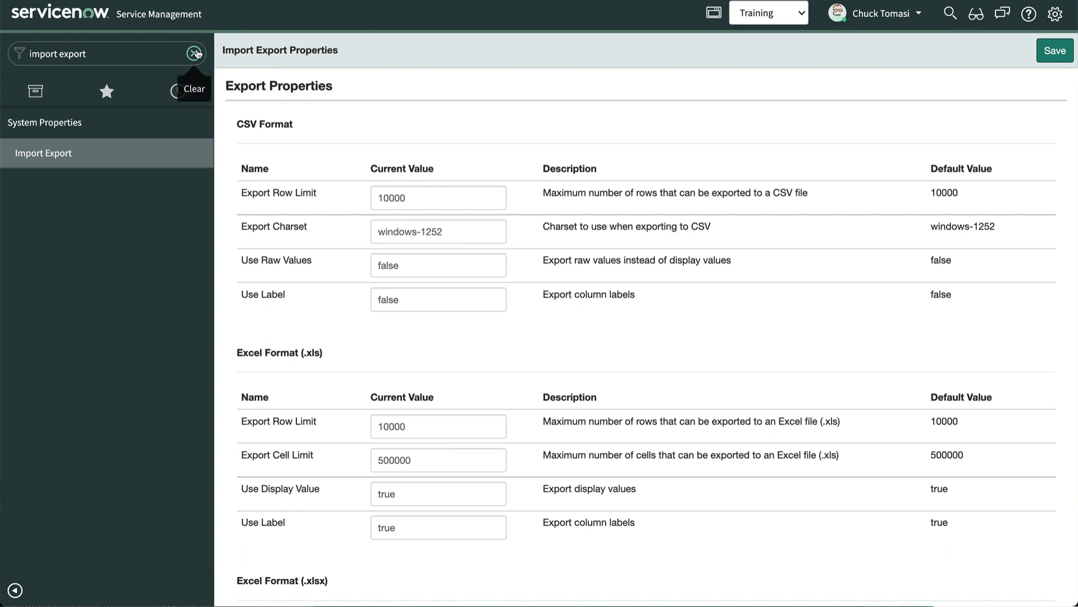
mouse_move(154, 204)
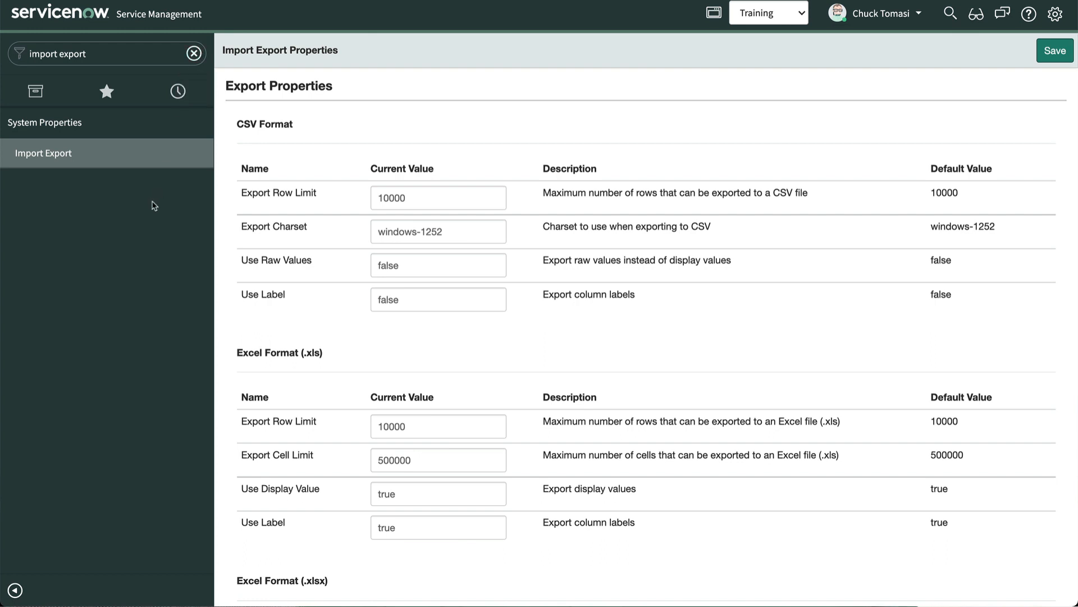